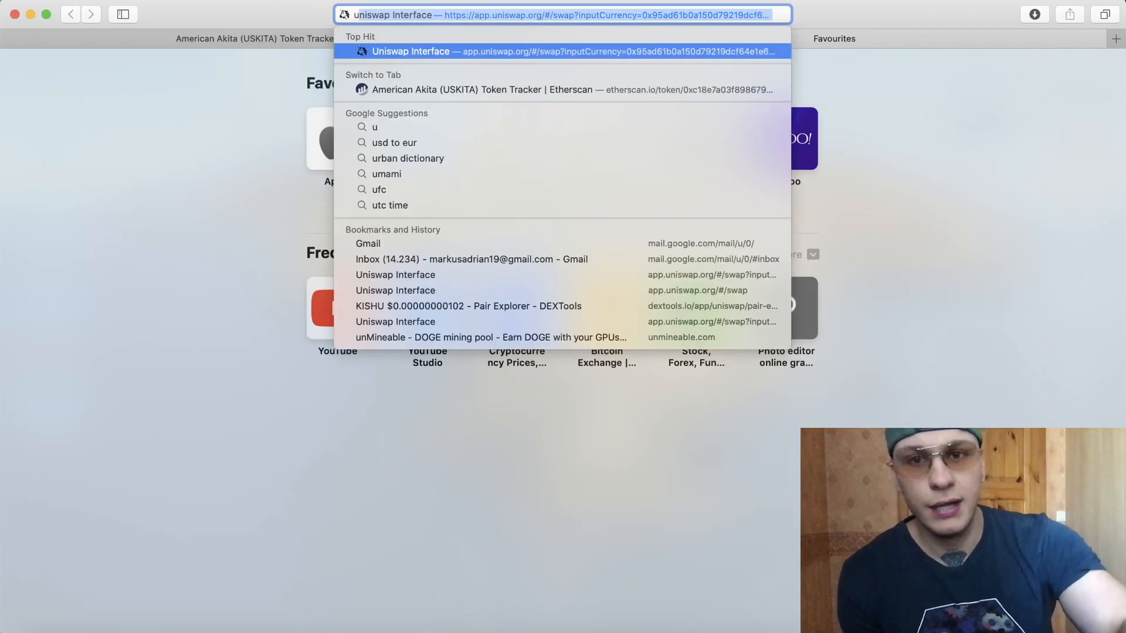
- Open the Uniswap swap page in Safari and dismiss the wallet connection prompt
left_click(572, 51)
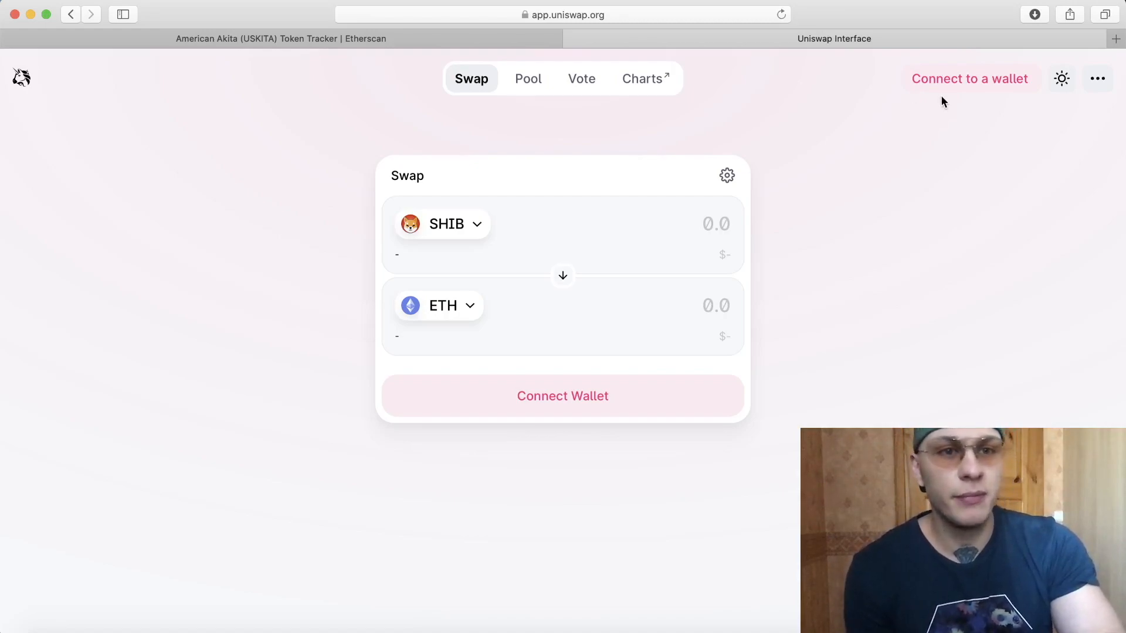
left_click(562, 396)
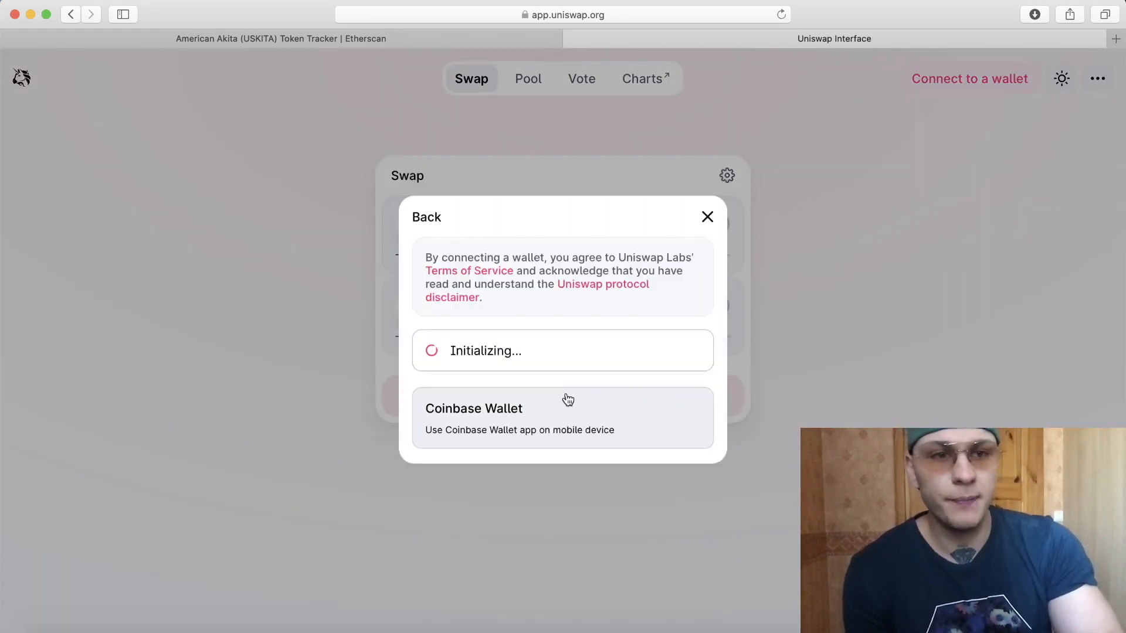
left_click(706, 217)
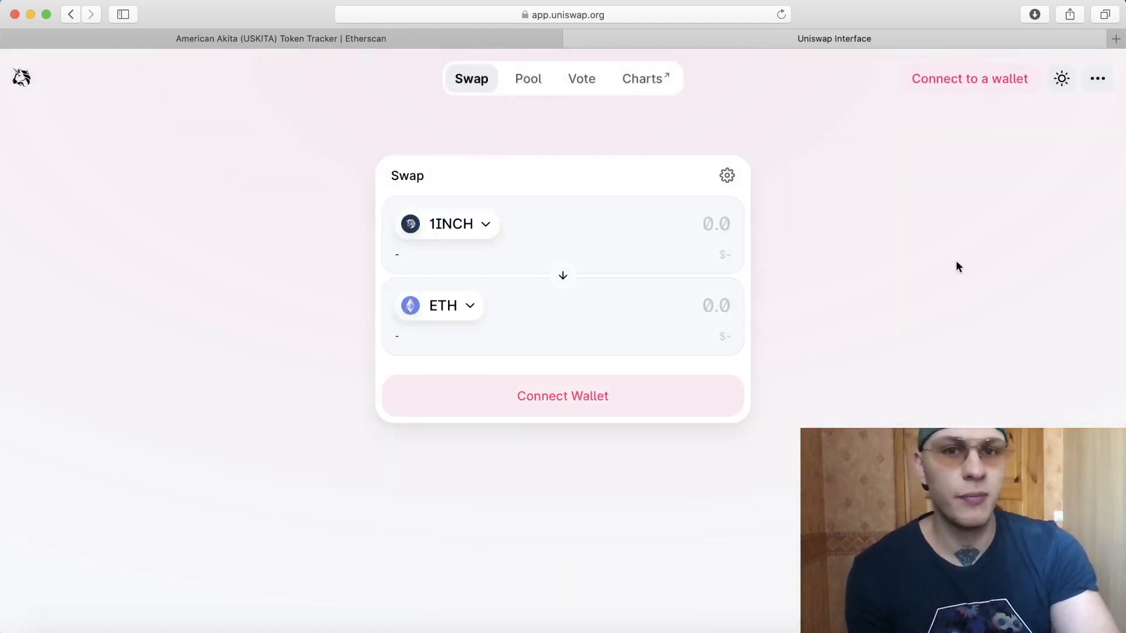
mouse_move(969, 78)
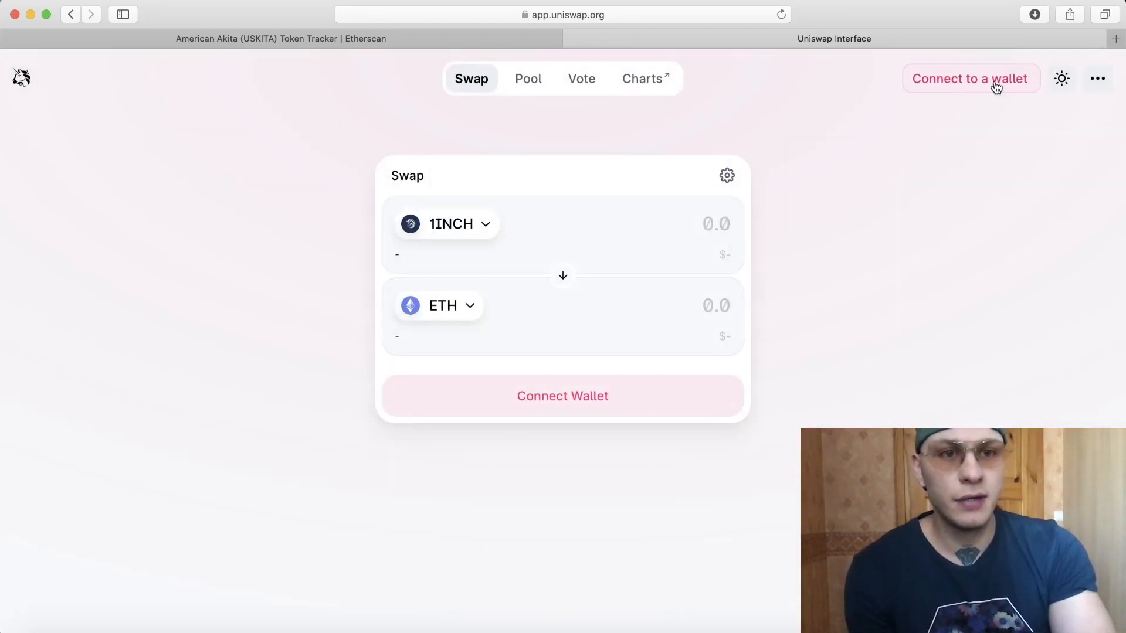
- Connect a Coinbase Wallet to Uniswap, showing its 0.3344 ETH balance
left_click(969, 78)
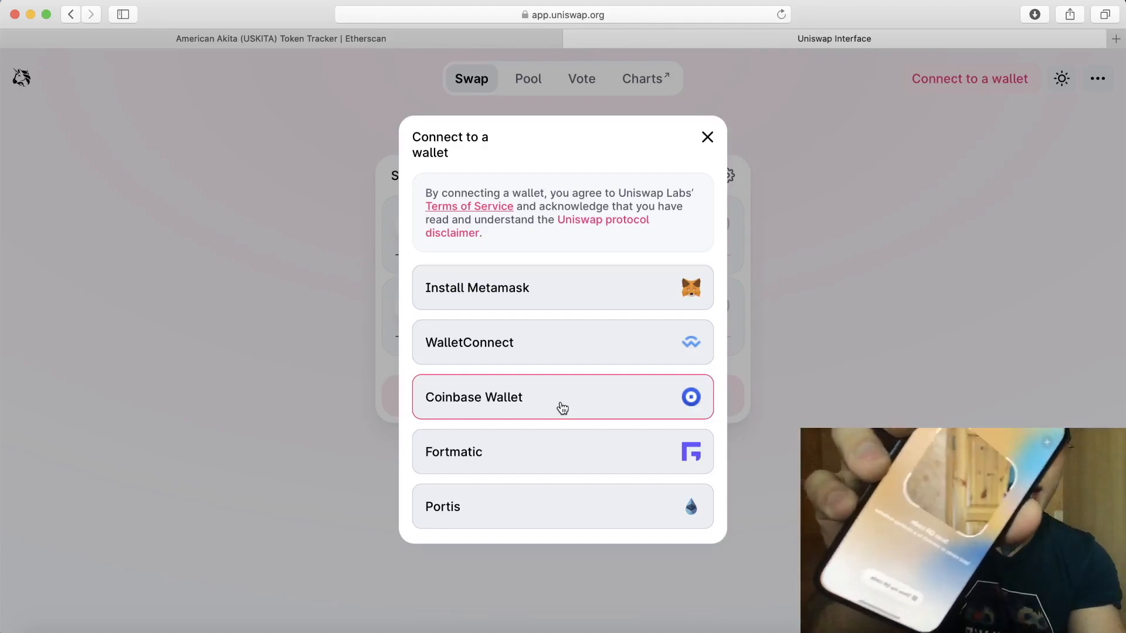
left_click(562, 397)
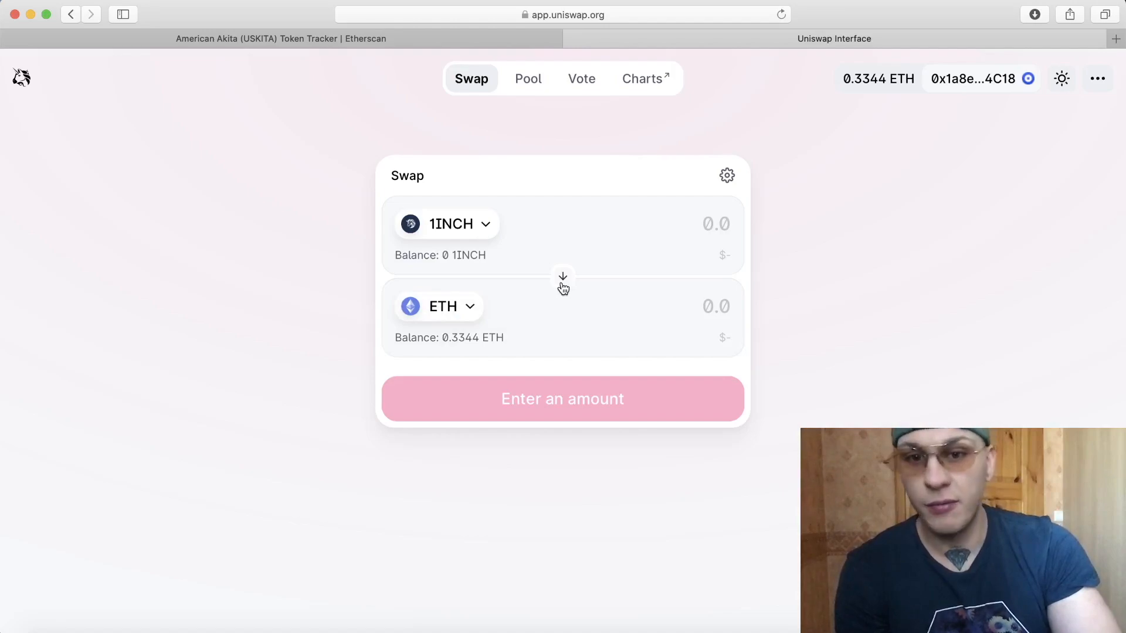
- Reverse the pair to pay ETH for 1INCH, then switch to the Etherscan tab
left_click(563, 277)
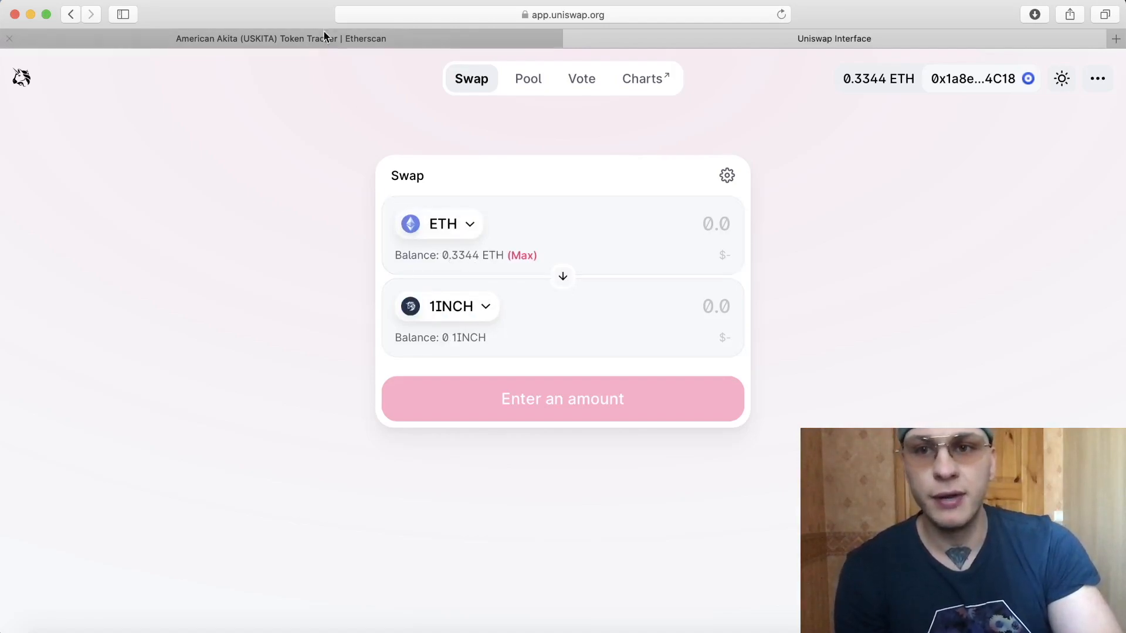
left_click(280, 38)
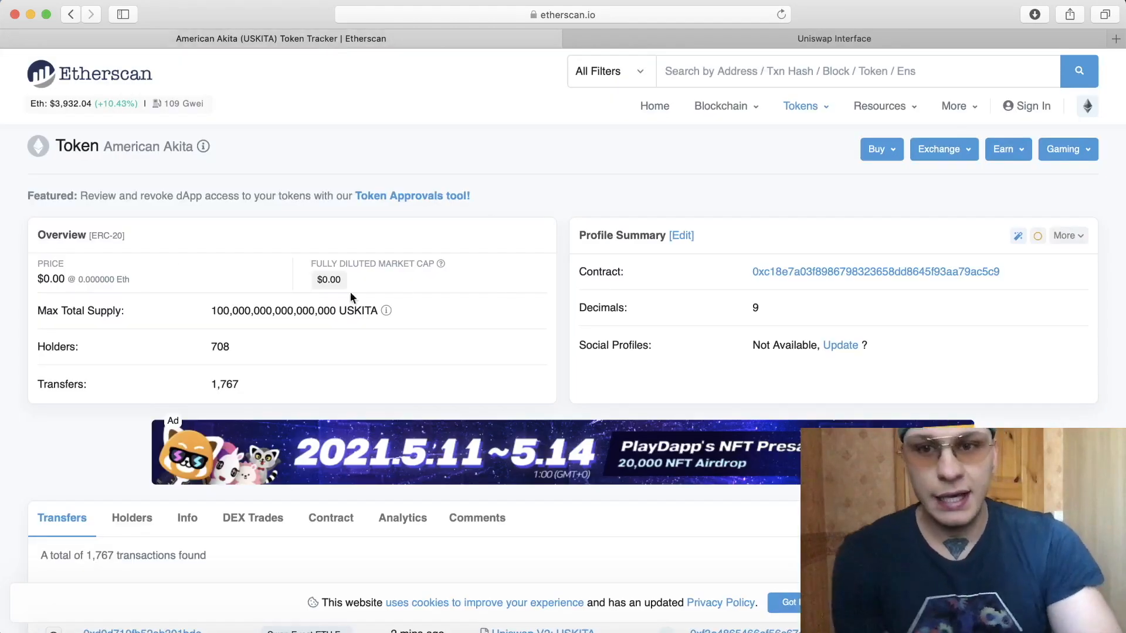
left_click(1116, 38)
type("kishu inu token")
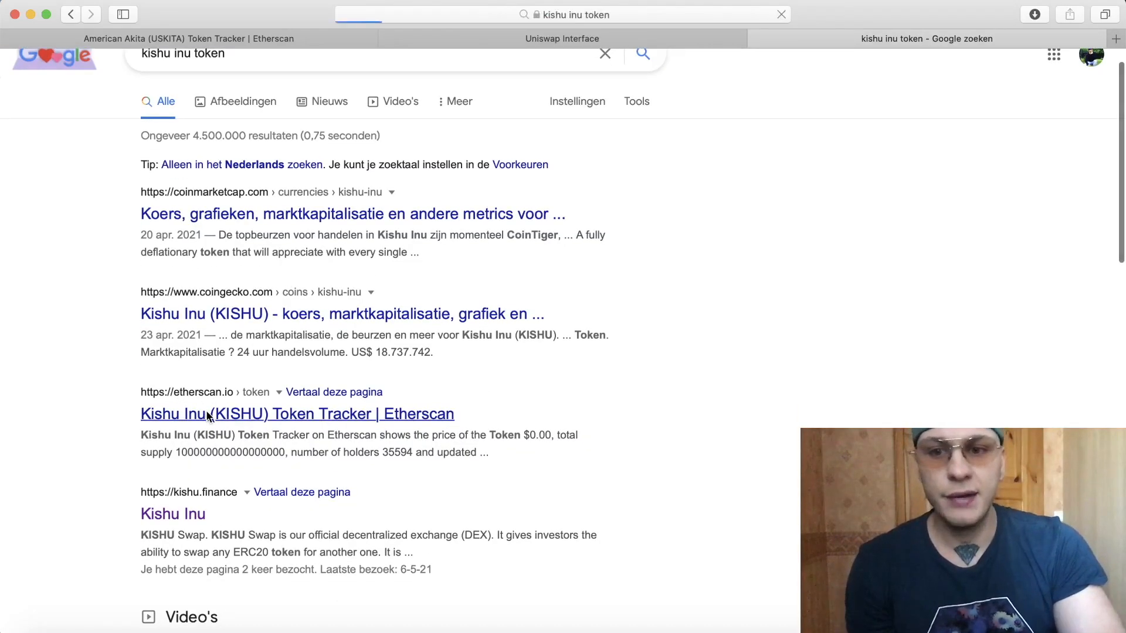
- Open the Kishu Inu (KISHU) Etherscan token tracker, then go back to Uniswap
left_click(297, 414)
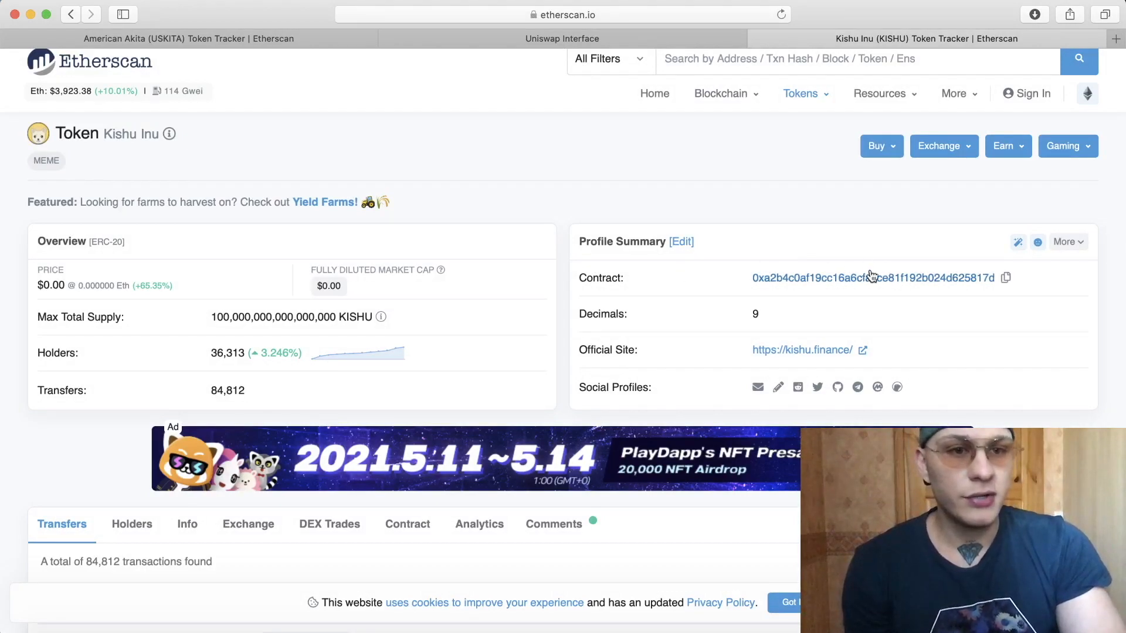
mouse_move(1006, 278)
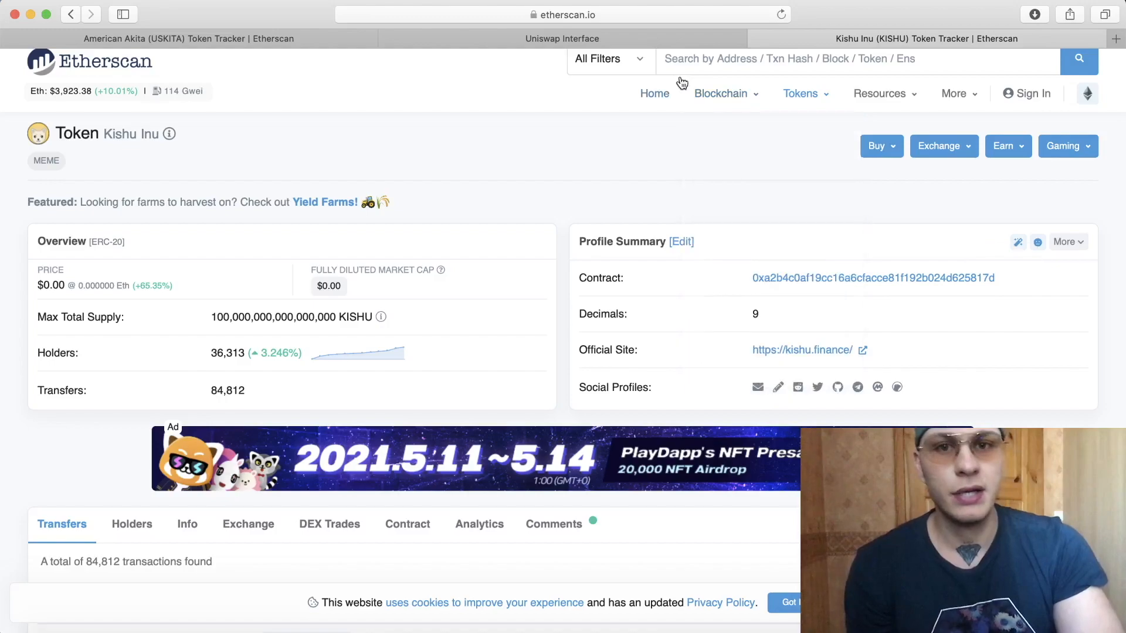
left_click(562, 38)
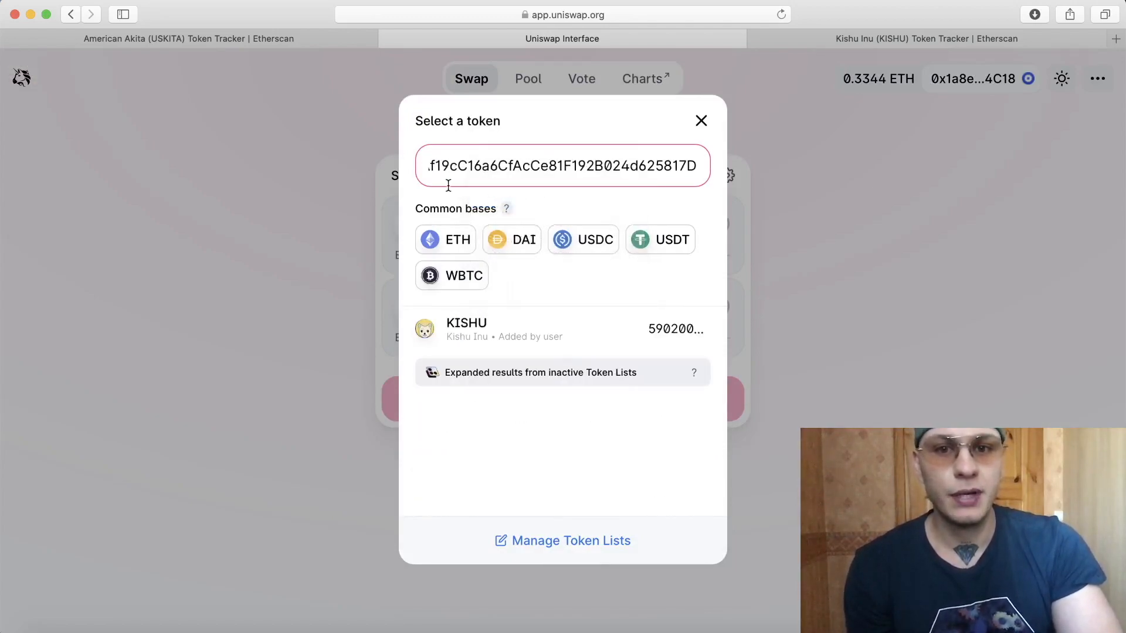
mouse_move(580, 282)
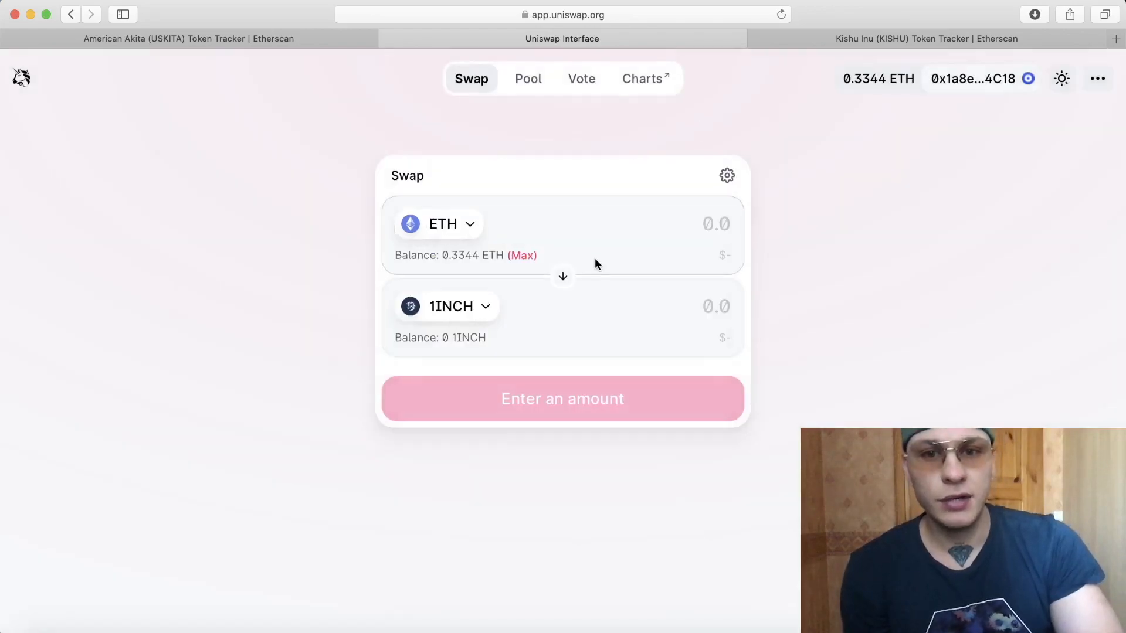
- Return to the American Akita token tracker, leaving the ETH-to-1INCH swap unchanged
left_click(188, 38)
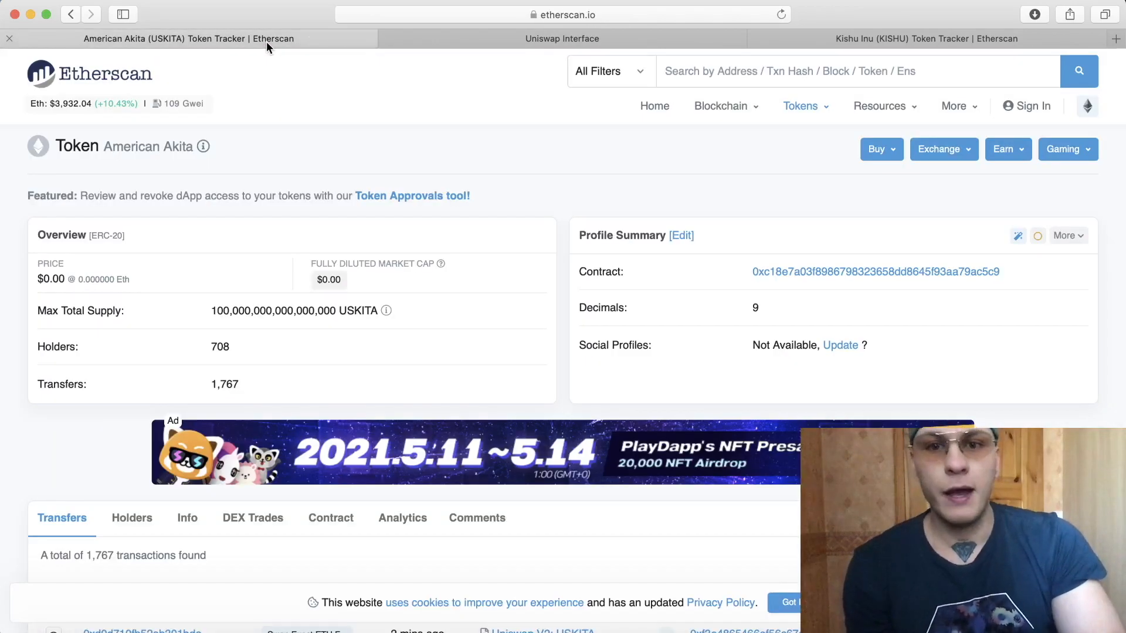
mouse_move(471, 171)
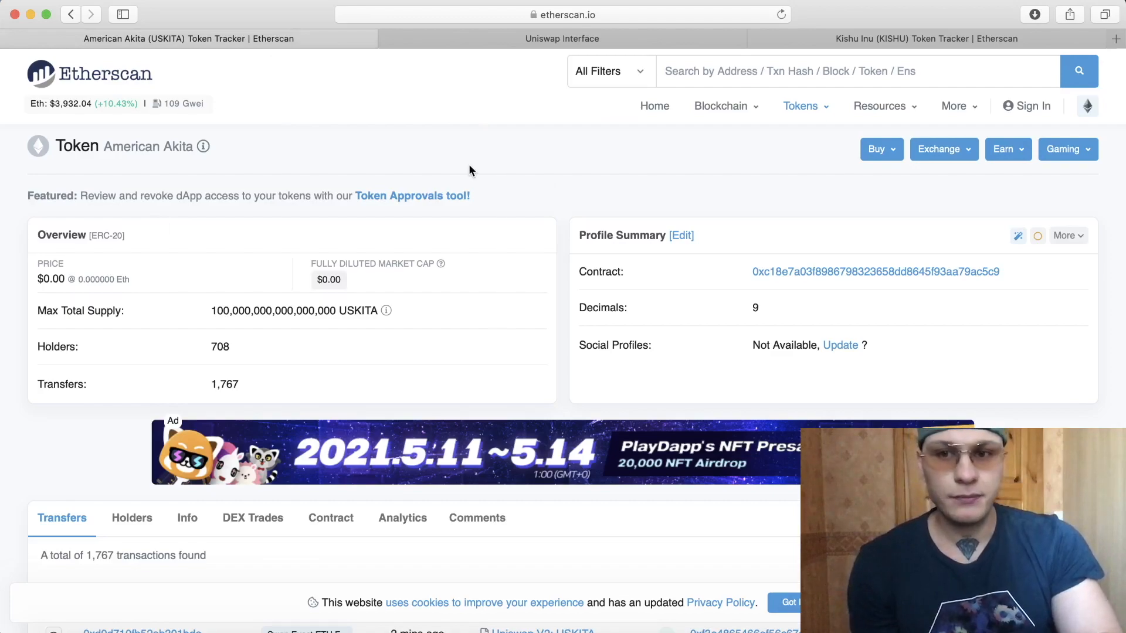
- Copy the American Akita (USKITA) contract address from Etherscan and go back to Uniswap
double_click(131, 146)
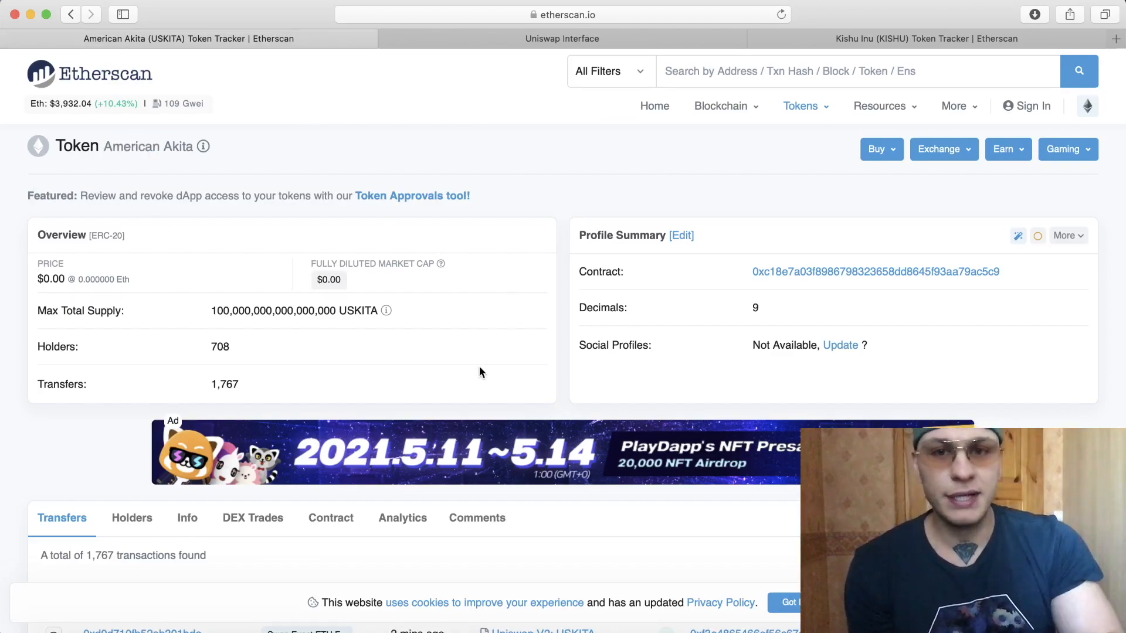
double_click(220, 346)
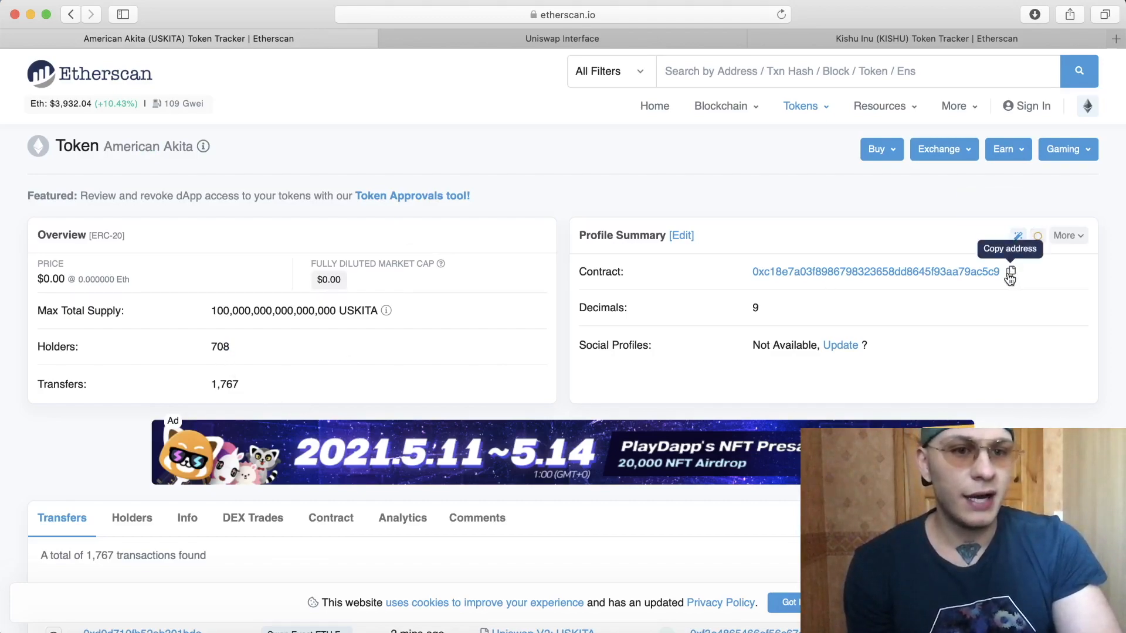
left_click(1010, 274)
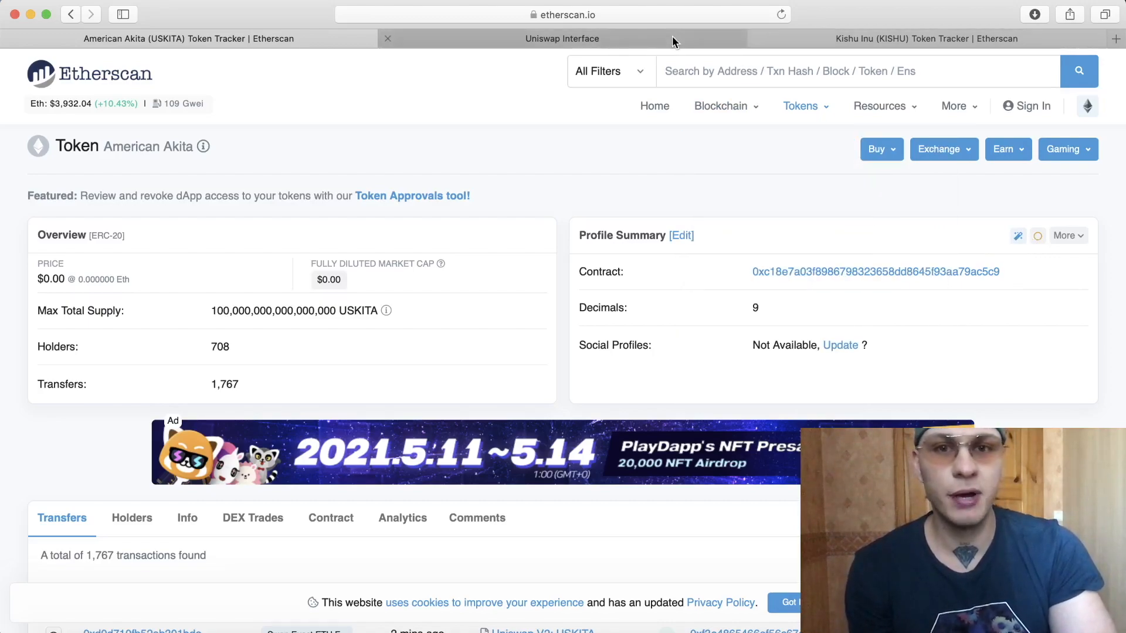
left_click(563, 38)
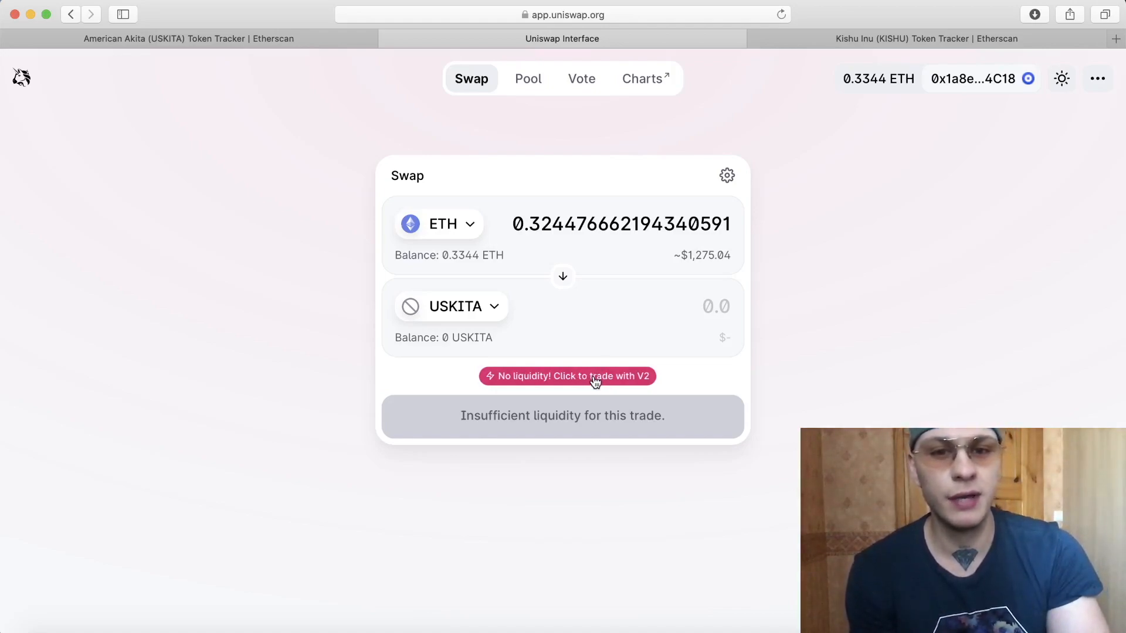
- Route the ETH-to-USKITA trade through V2 and review the ~0.2845 ETH swap
left_click(567, 375)
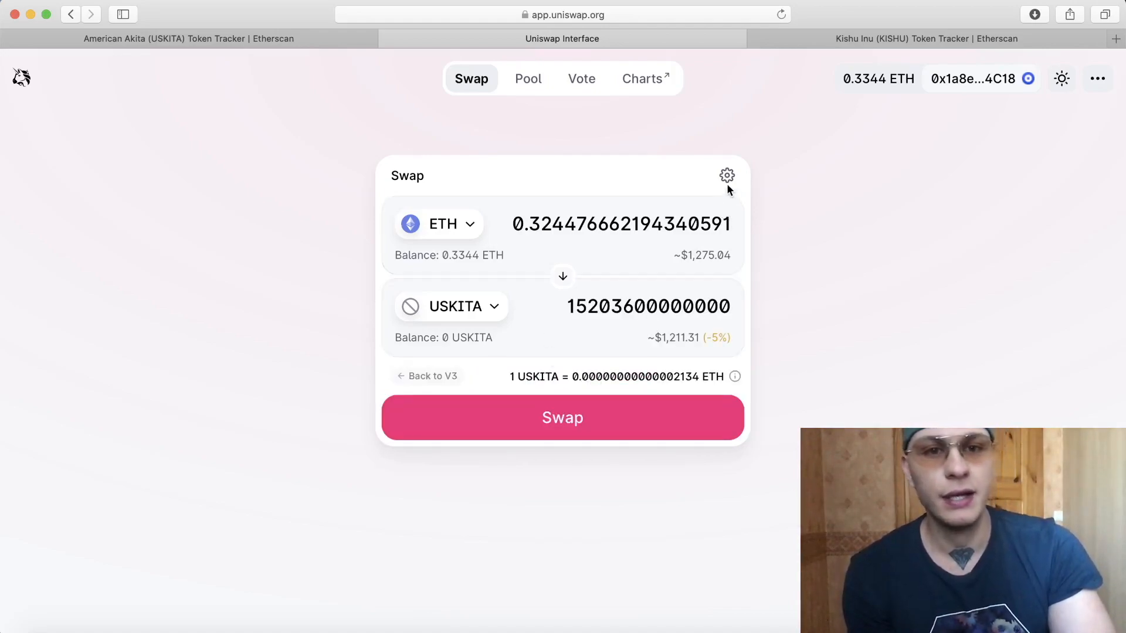
left_click(726, 175)
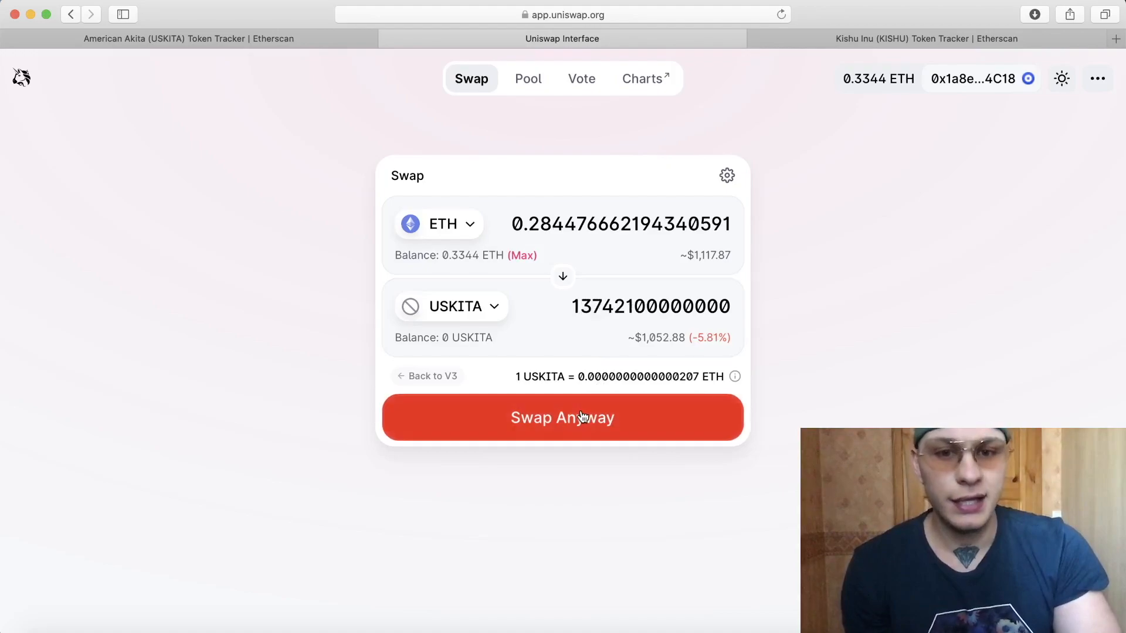
left_click(562, 418)
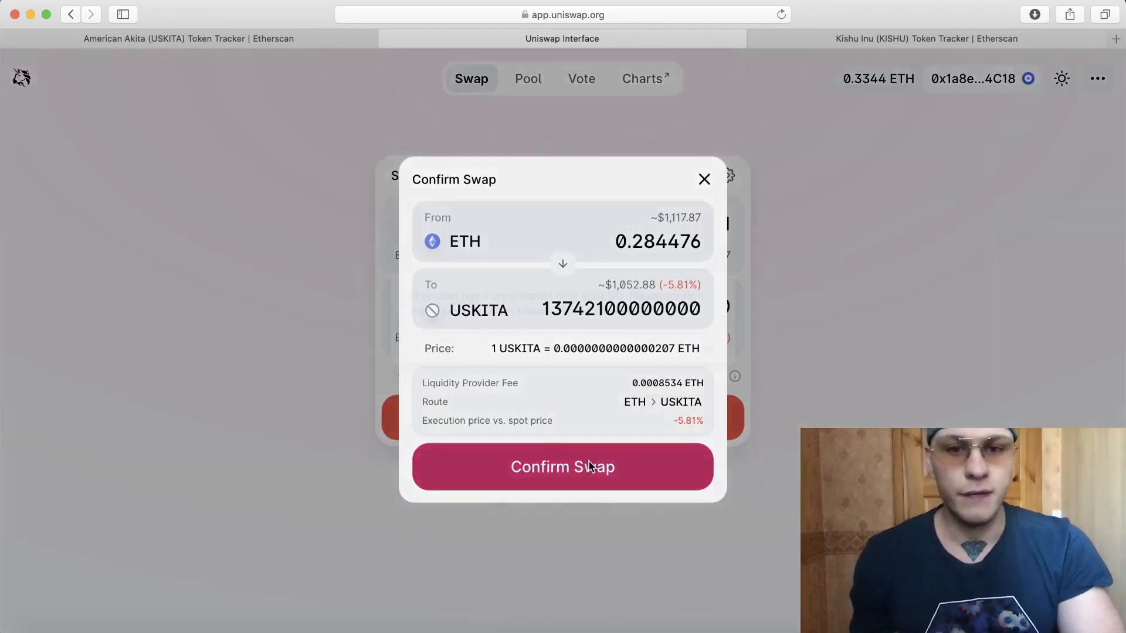
- Submit the 0.284476 ETH-for-USKITA swap despite the price-impact warning, then view it on Etherscan
left_click(563, 467)
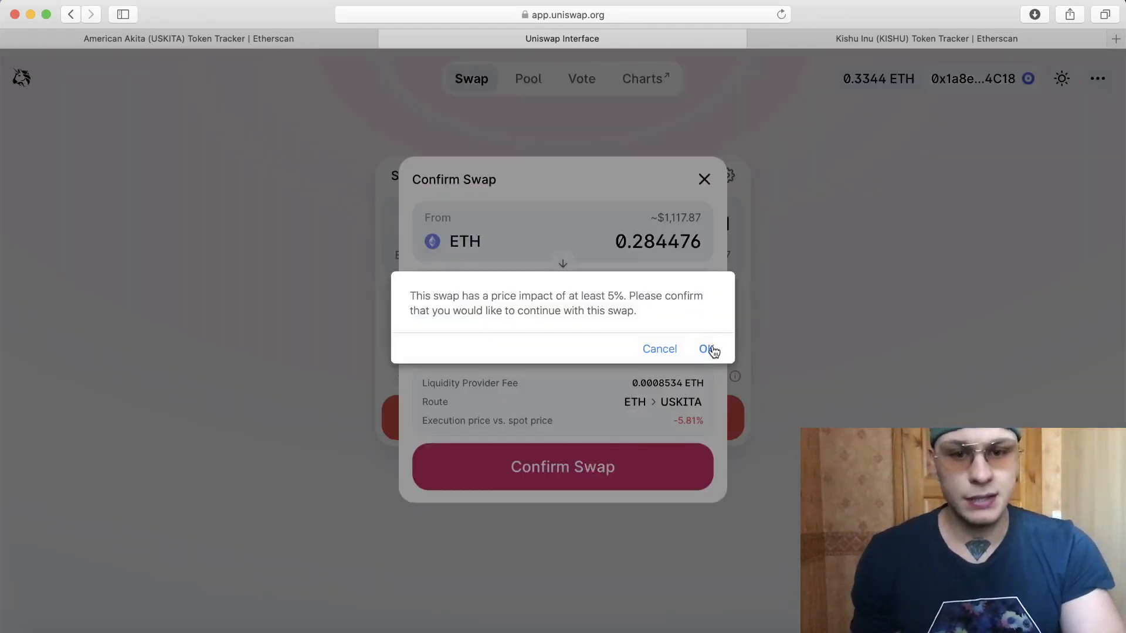
left_click(707, 349)
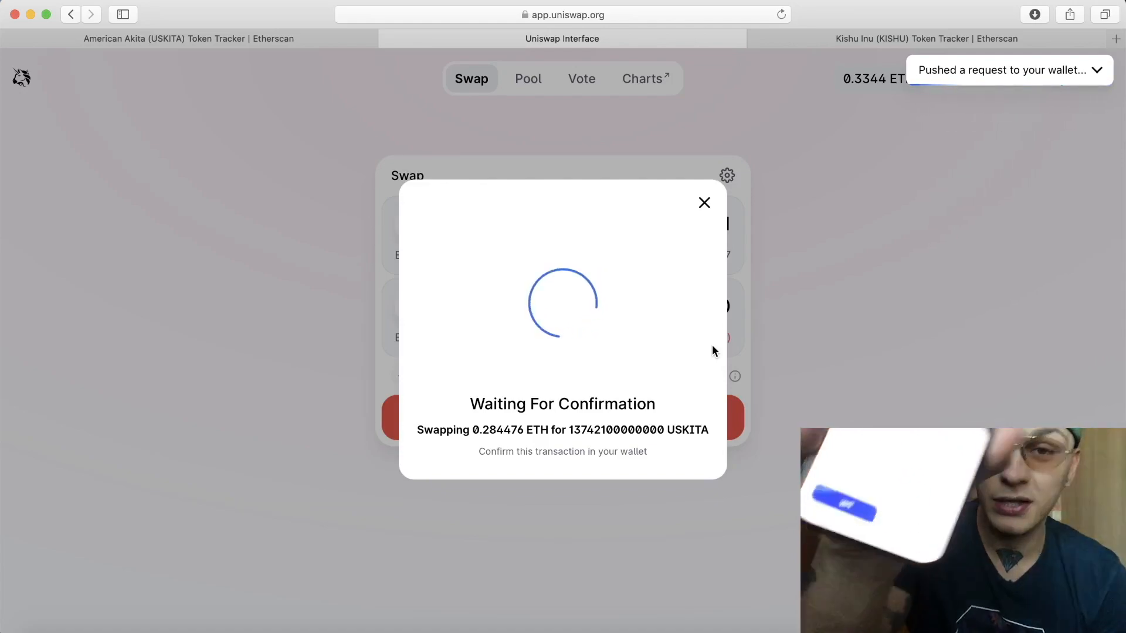
left_click(1096, 70)
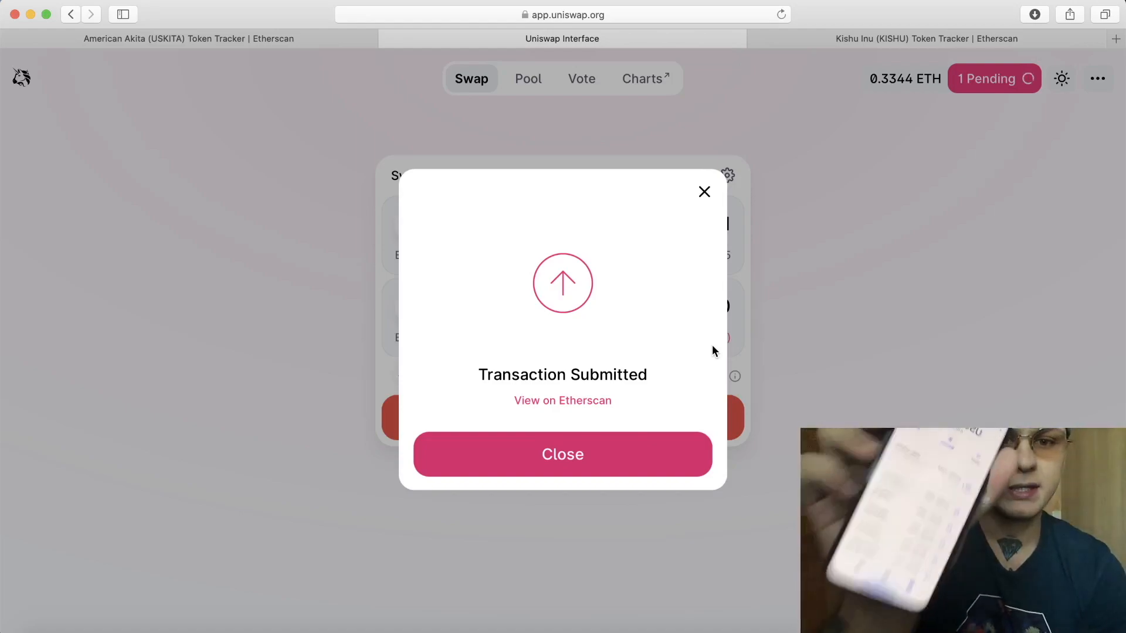
left_click(563, 401)
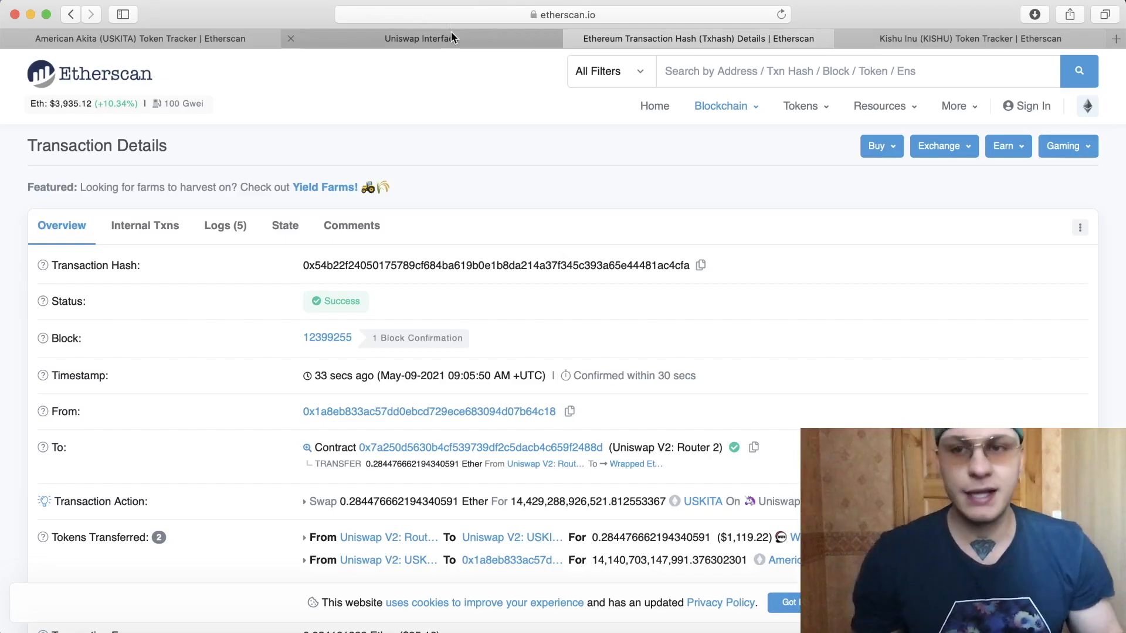
mouse_move(420, 38)
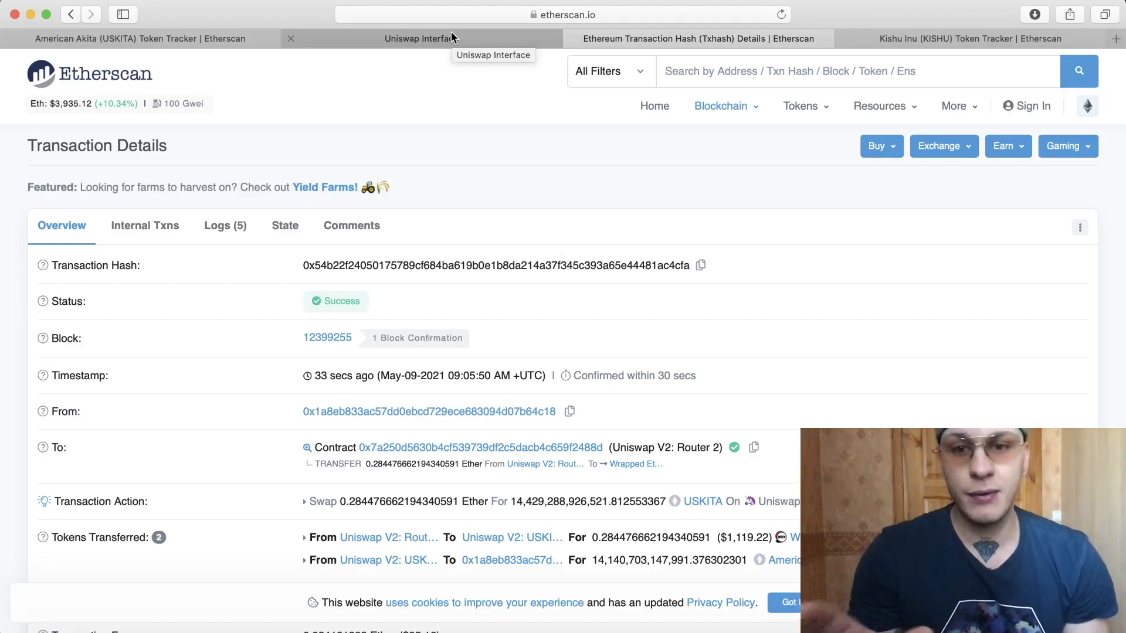
- Verify the transaction shows Success on Etherscan, then return to Uniswap
left_click(421, 38)
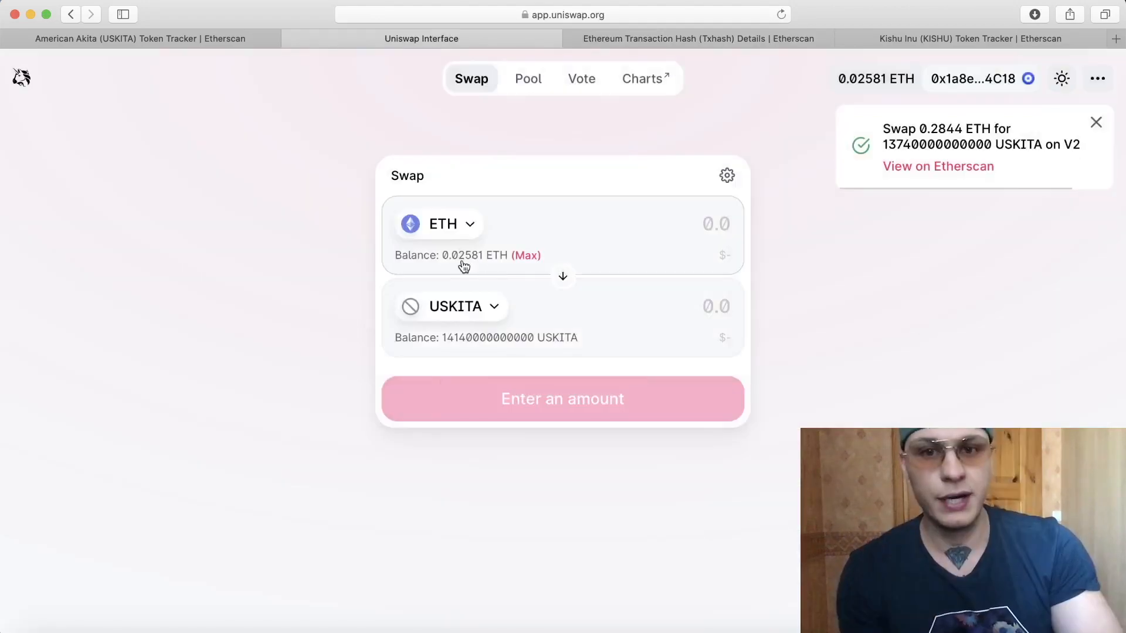
- Flip the pair to sell USKITA and choose USDT as the token to receive
left_click(563, 276)
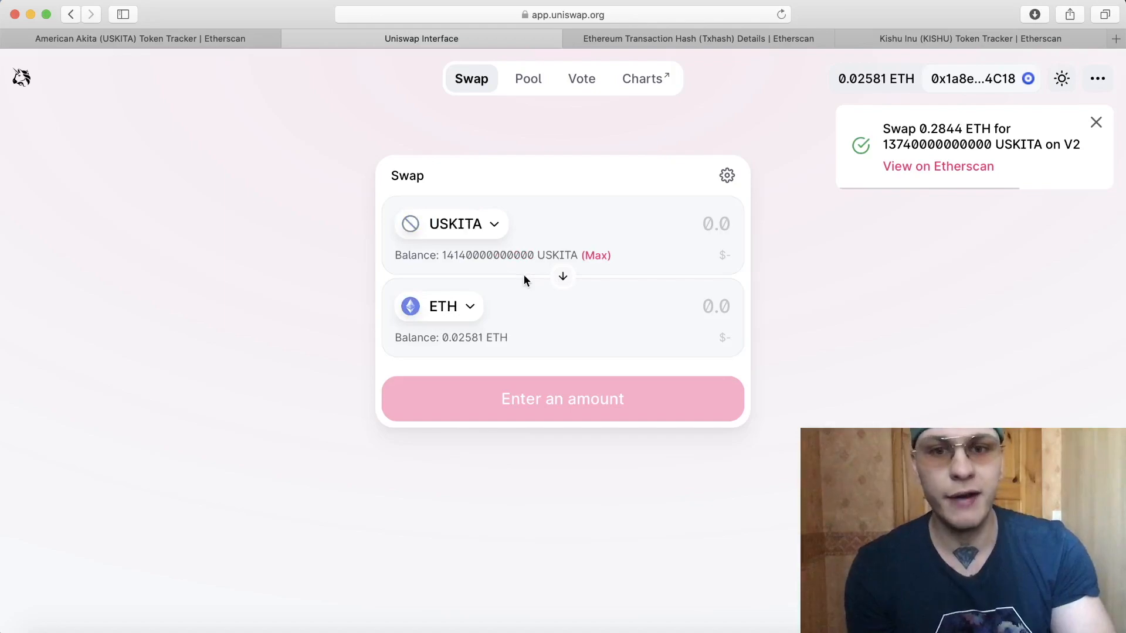
left_click(595, 255)
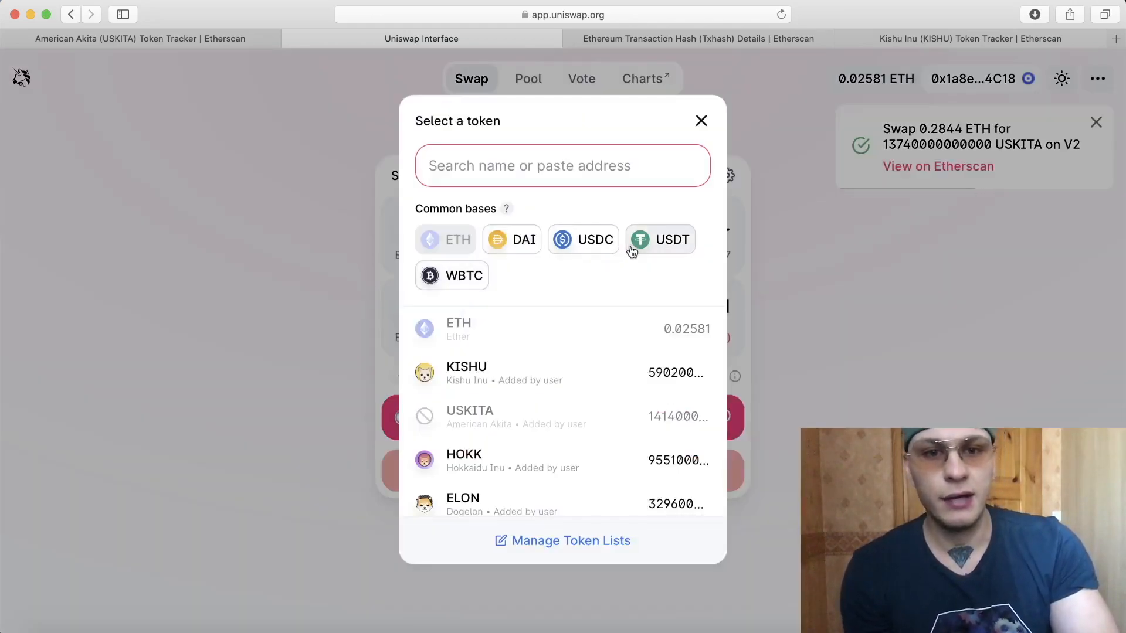
left_click(659, 239)
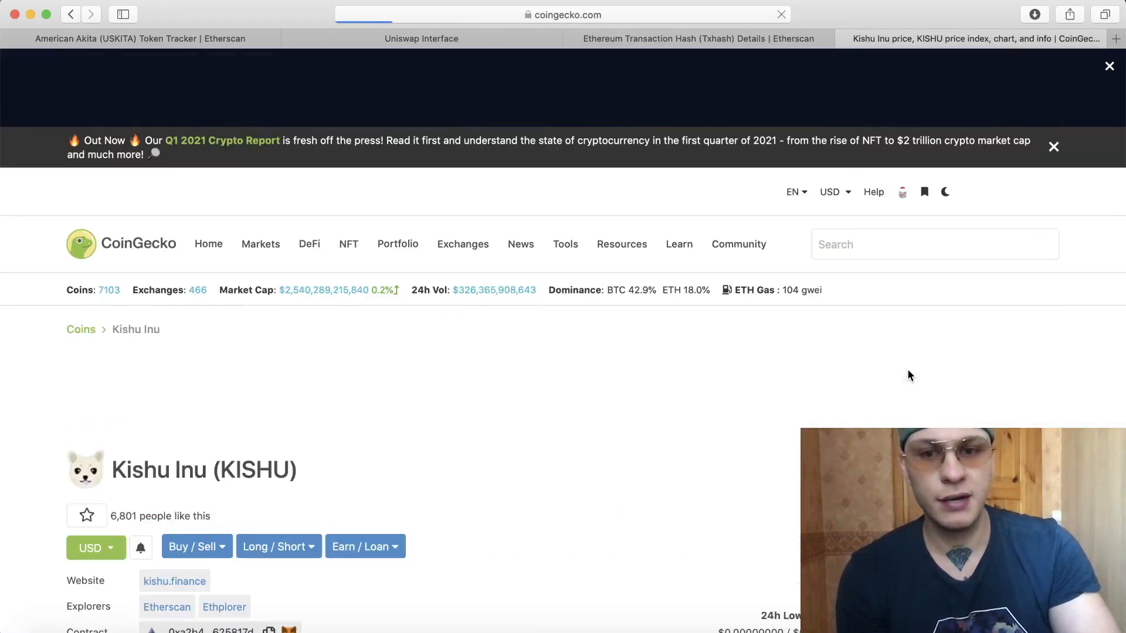
- Paste KISHU's copied contract address into Uniswap's token search, then reopen the Etherscan transaction
scroll("down", 3)
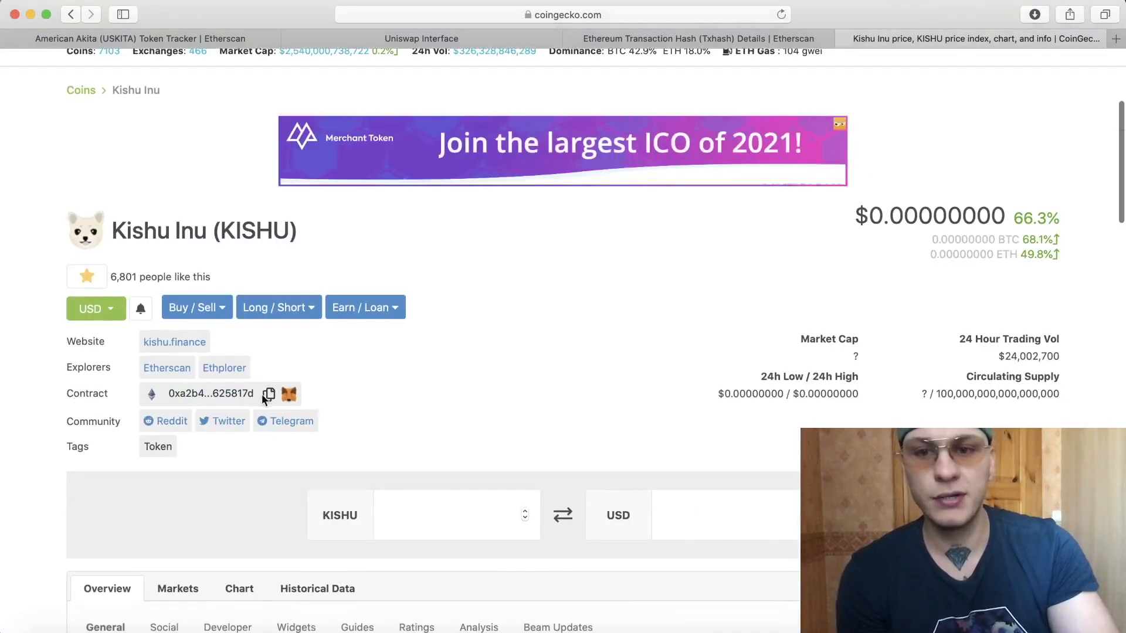
left_click(269, 394)
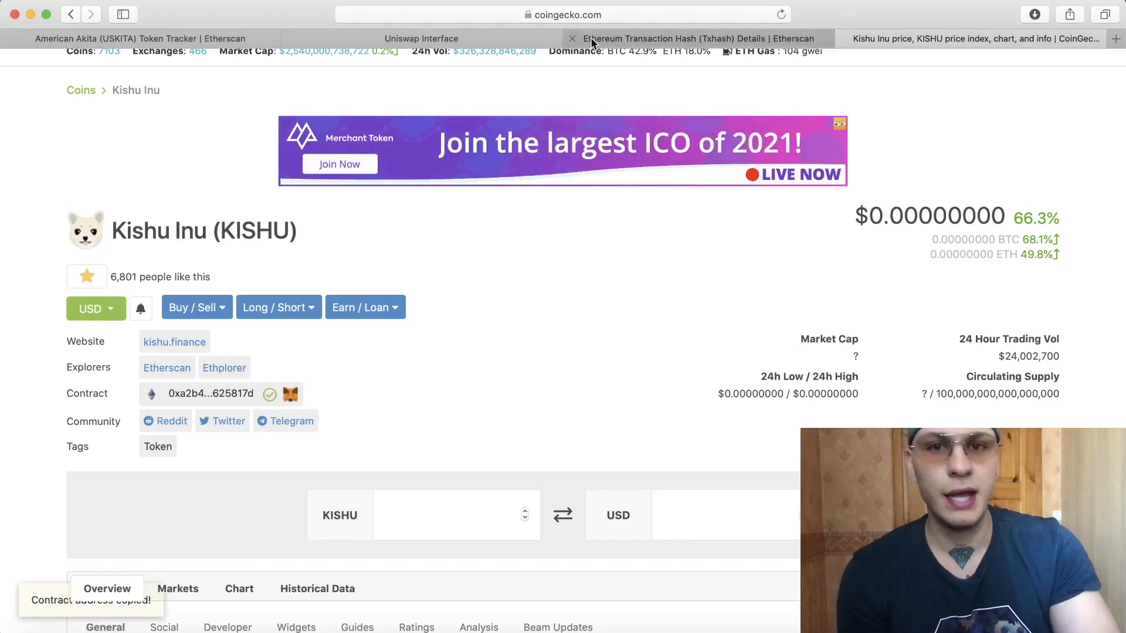
left_click(421, 38)
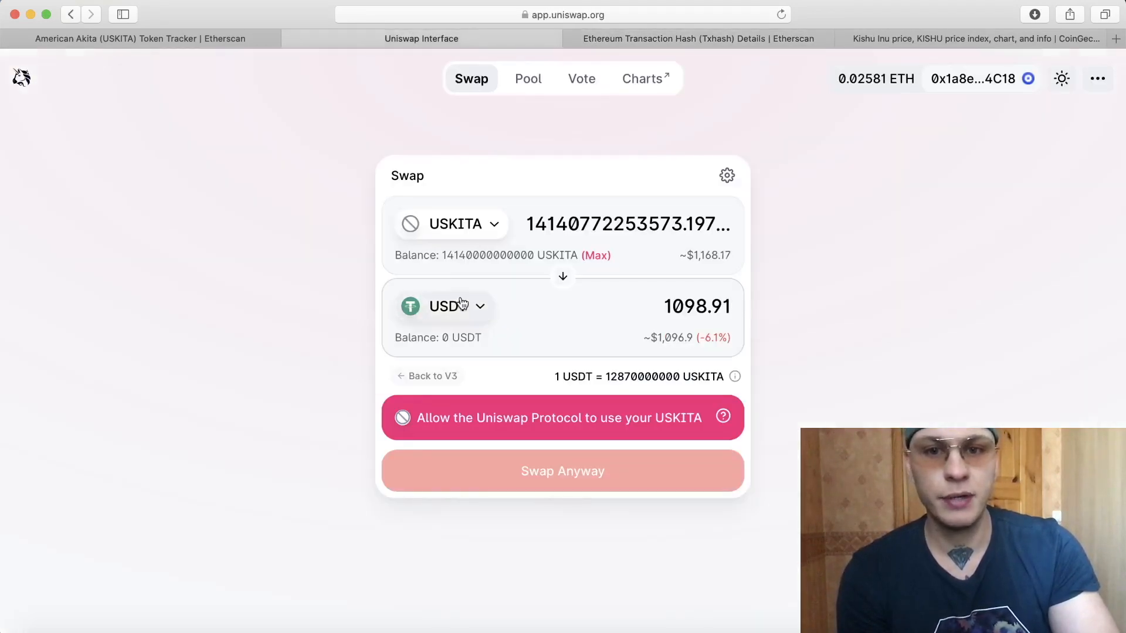
left_click(443, 306)
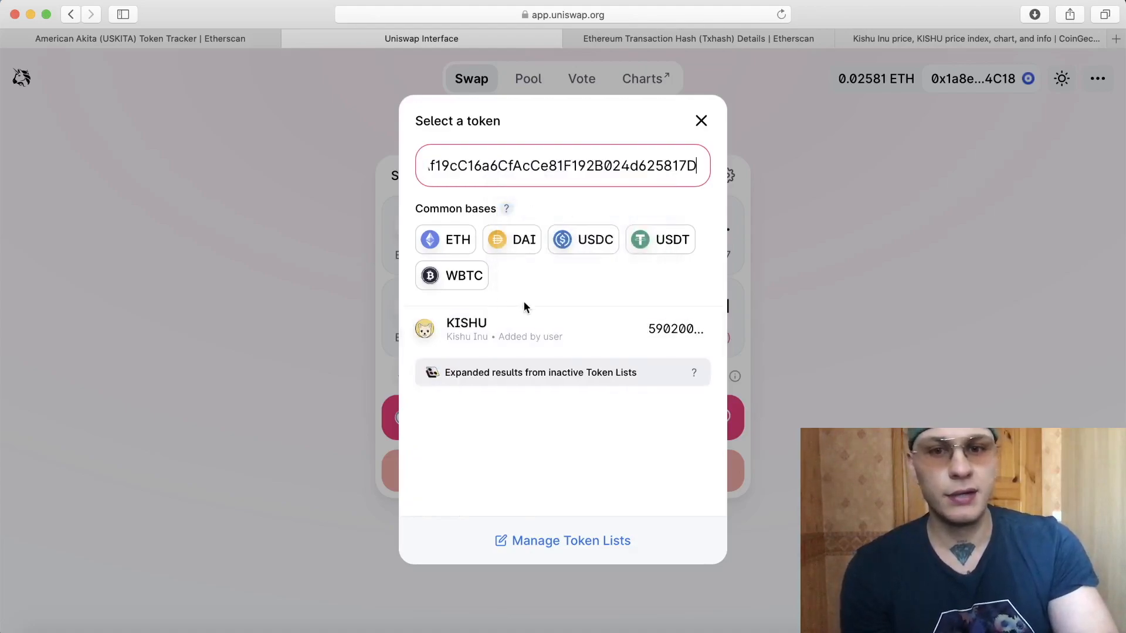
left_click(680, 39)
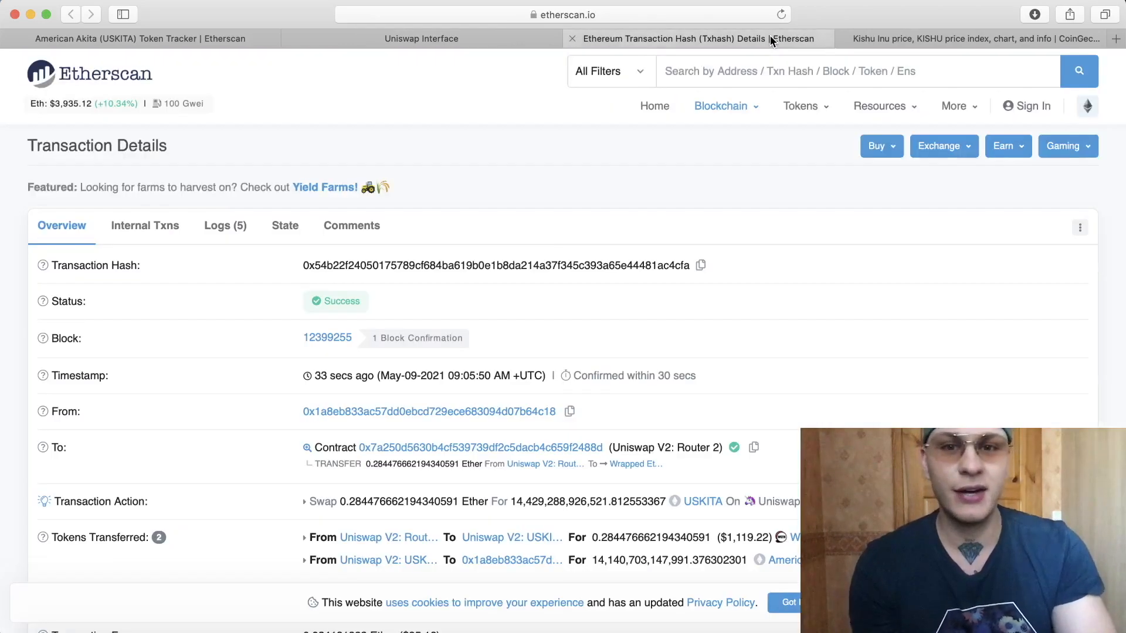